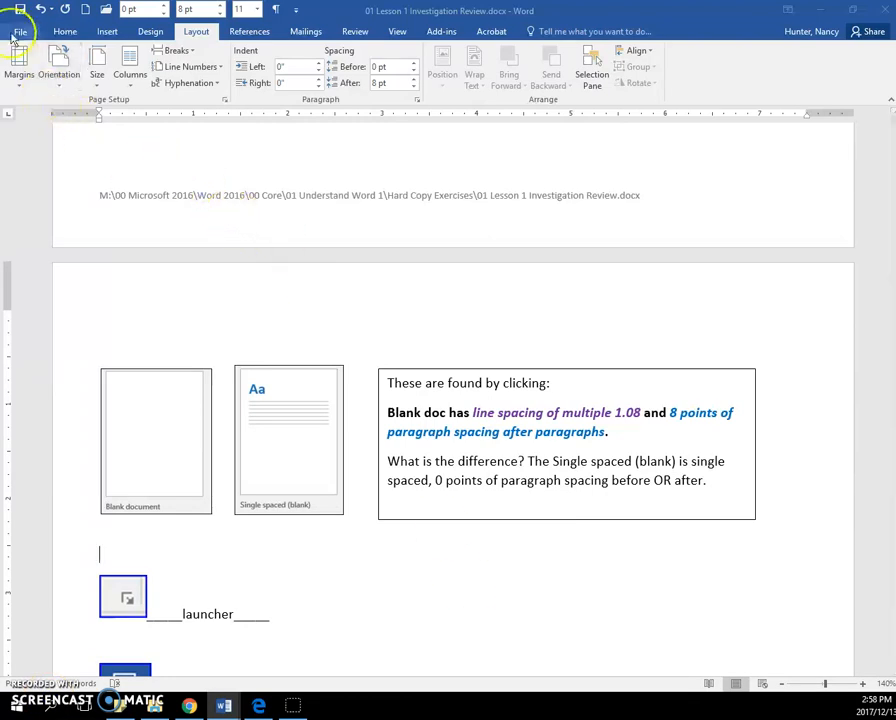
- Browse the new-document template gallery, return, and review the lesson paragraphs about single spacing
{"action": "left_click", "coordinate": [18, 32]}
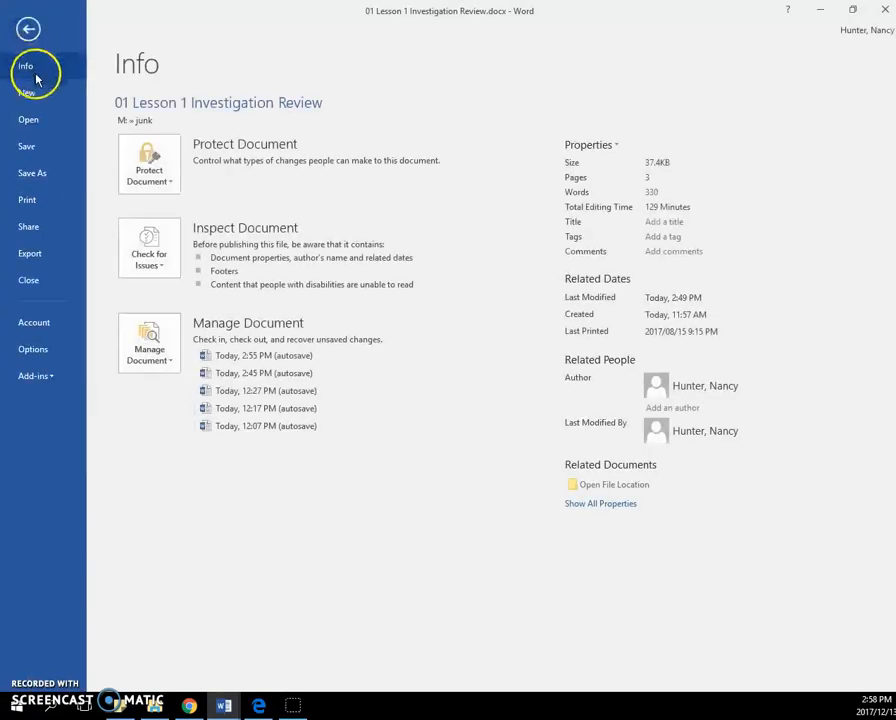
{"action": "left_click", "coordinate": [28, 90]}
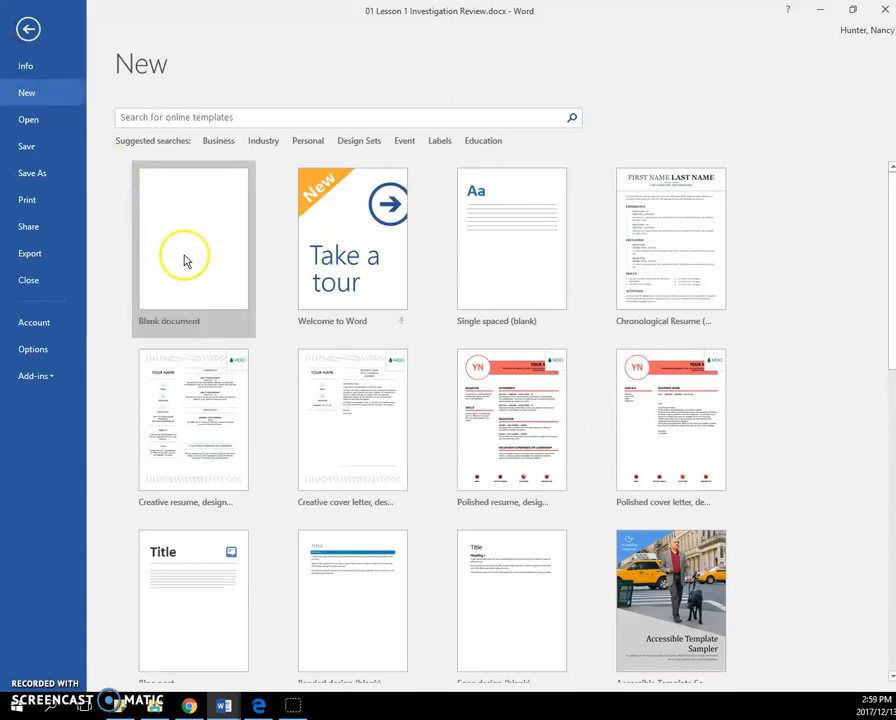
{"action": "mouse_move", "coordinate": [184, 260]}
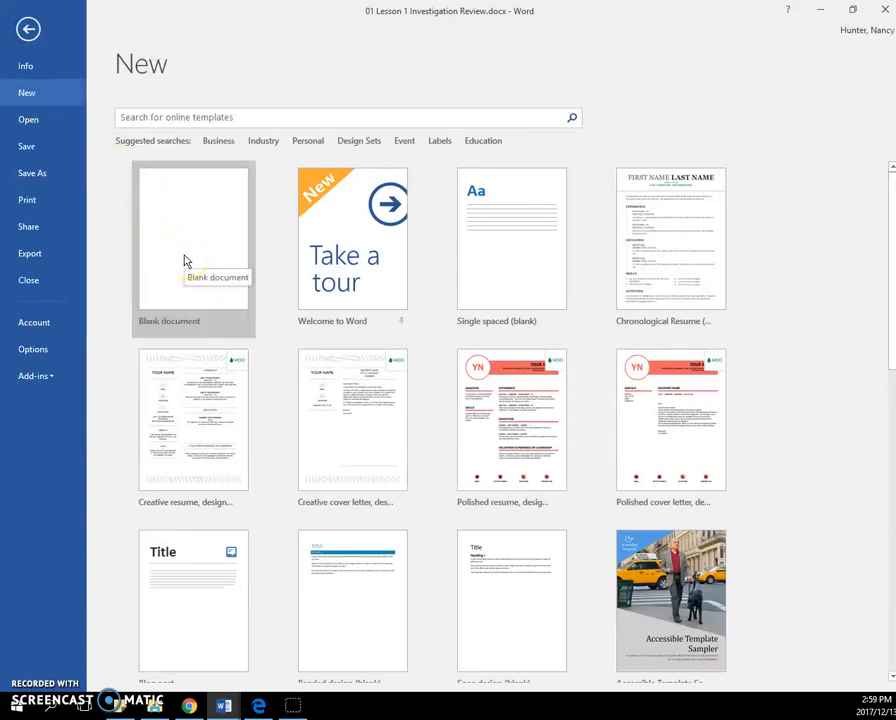
{"action": "mouse_move", "coordinate": [500, 250]}
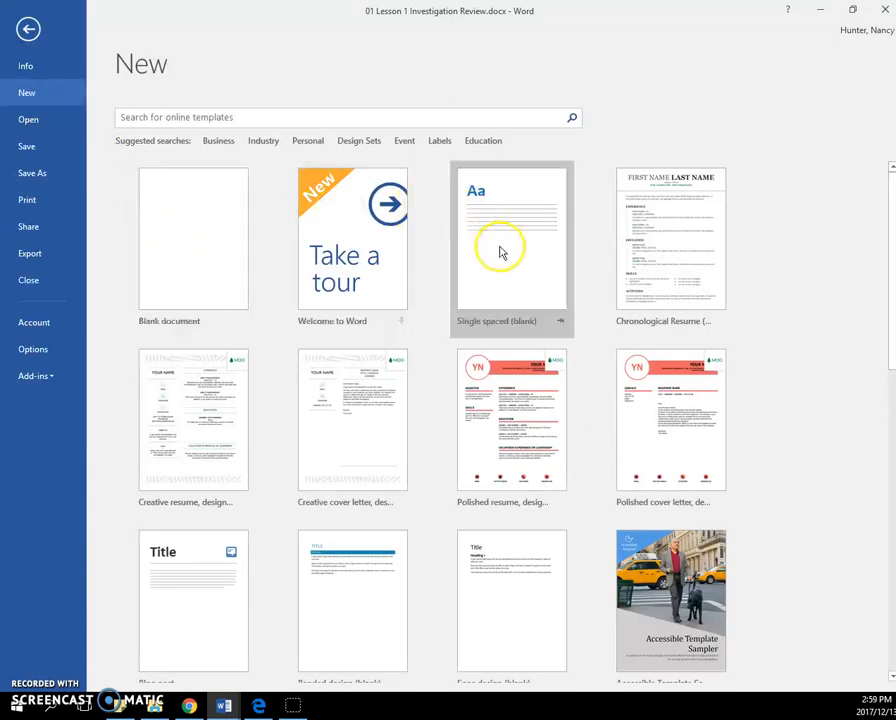
{"action": "left_click", "coordinate": [28, 36]}
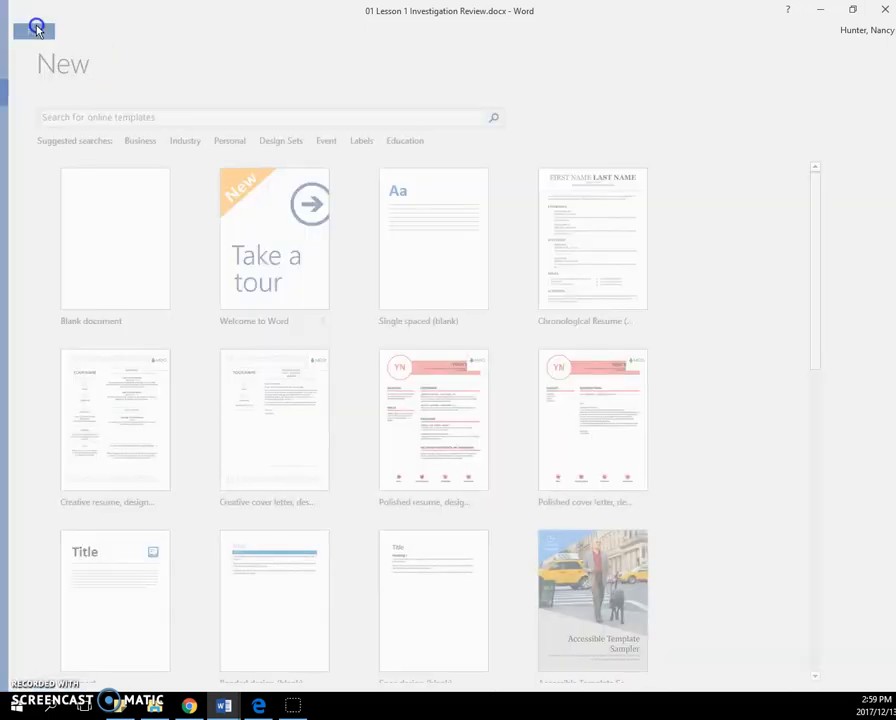
{"action": "left_click", "coordinate": [32, 24]}
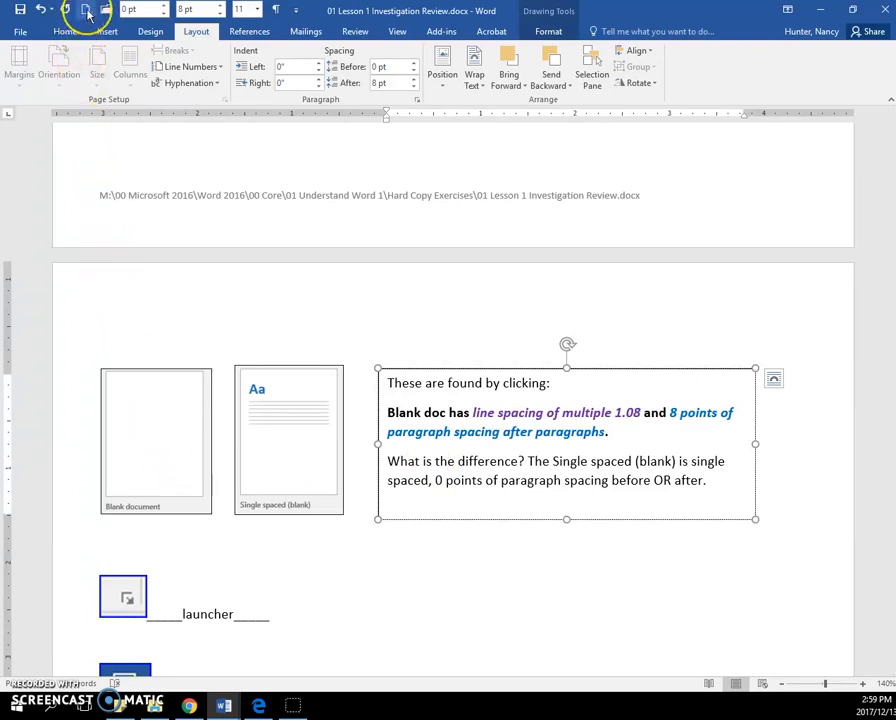
{"action": "mouse_move", "coordinate": [84, 12]}
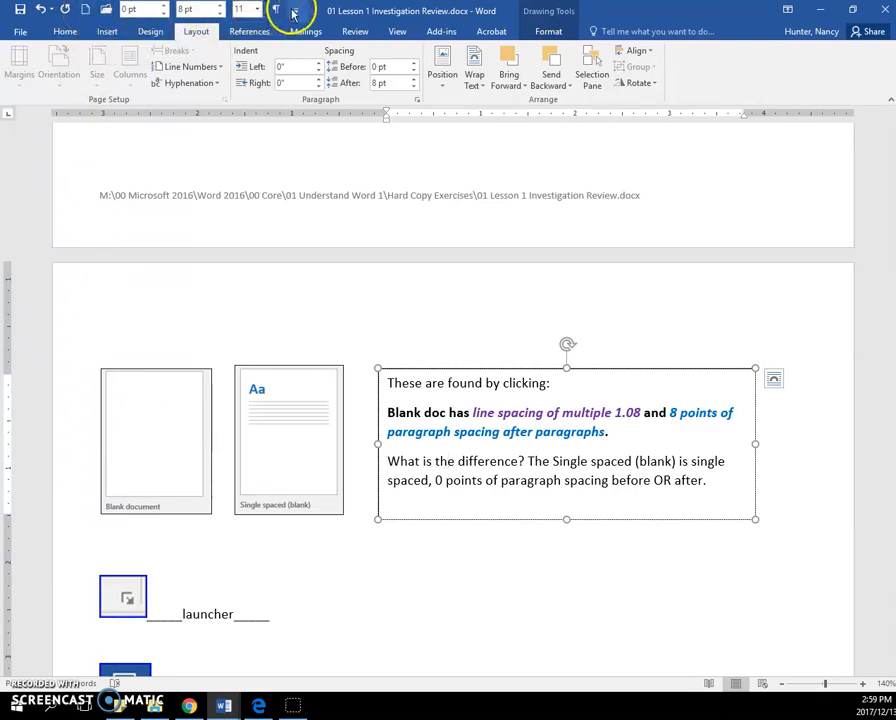
{"action": "left_click", "coordinate": [304, 12]}
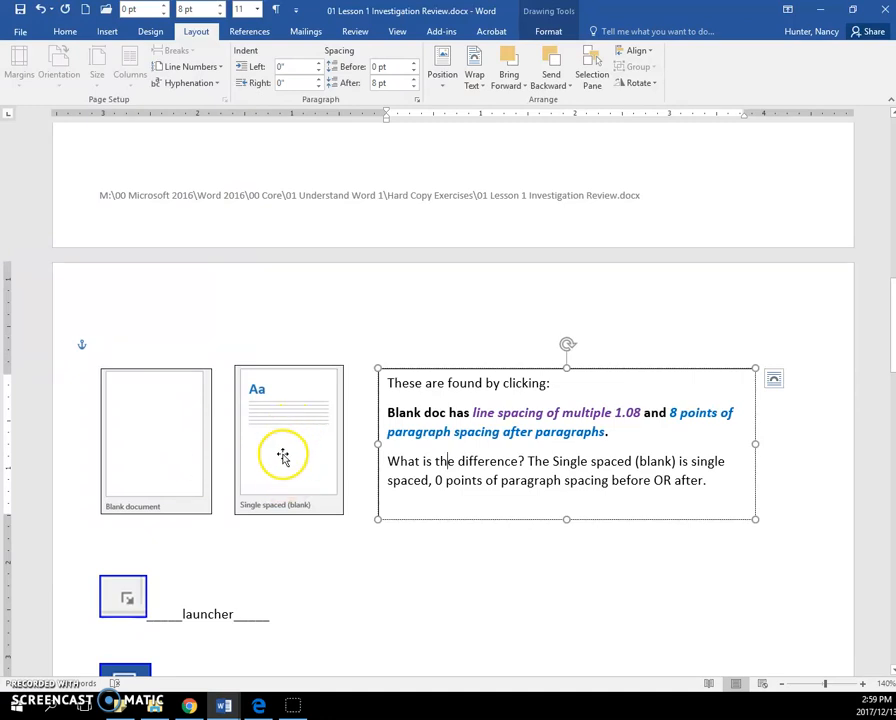
{"action": "mouse_move", "coordinate": [748, 466]}
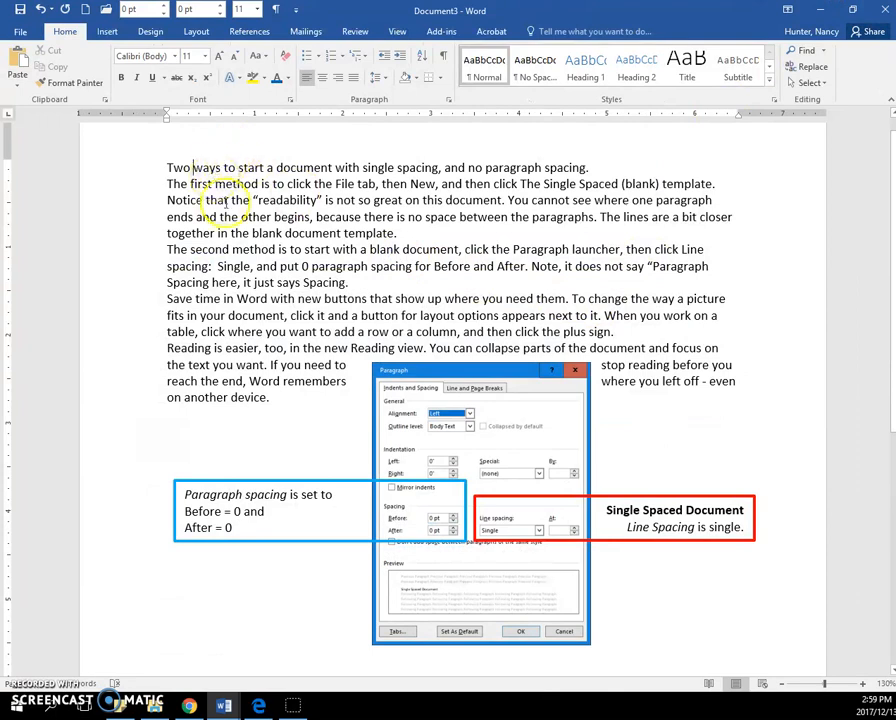
{"action": "mouse_move", "coordinate": [180, 168]}
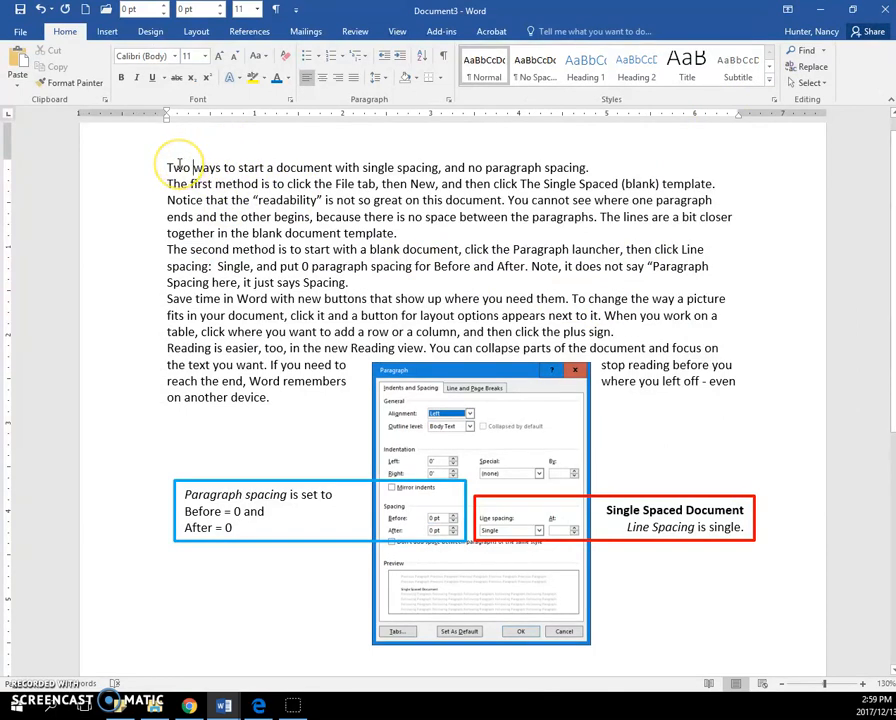
{"action": "left_click_drag", "start_coordinate": [172, 168], "coordinate": [472, 282]}
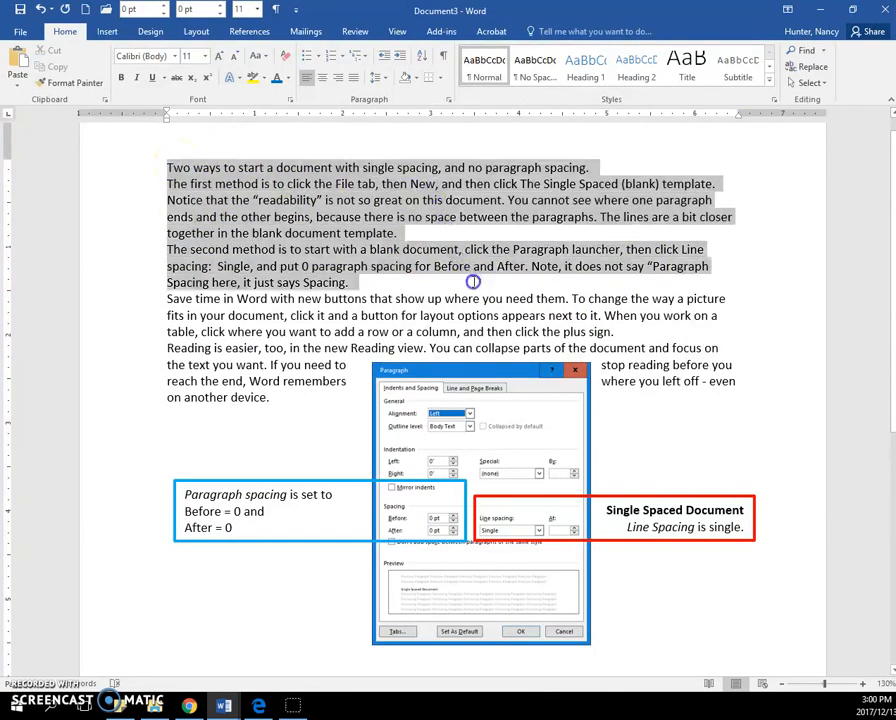
{"action": "left_click", "coordinate": [412, 248]}
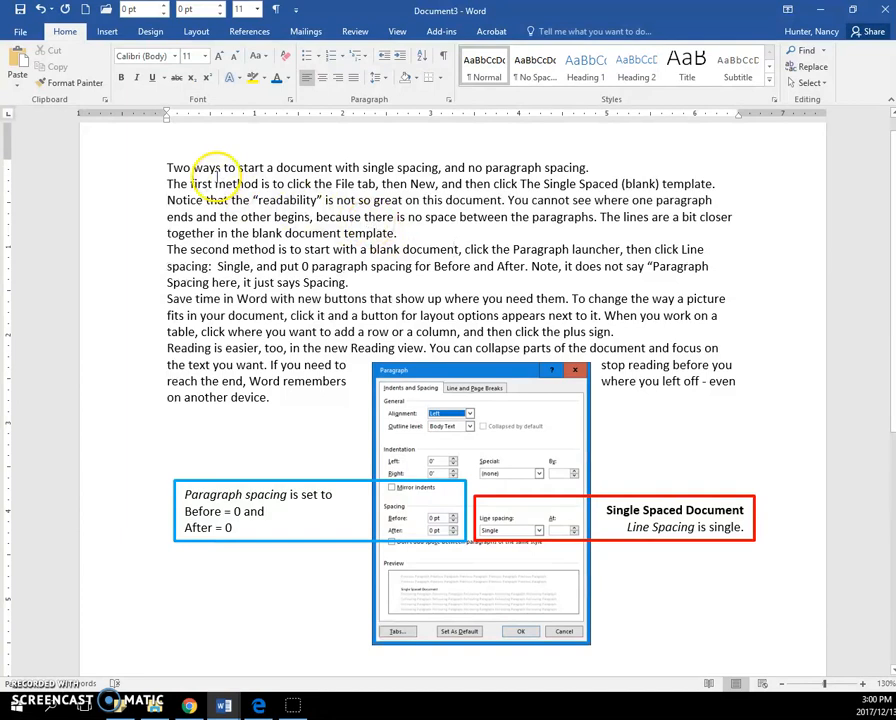
- Create a new blank document, Document4, from the File > New template gallery
{"action": "left_click", "coordinate": [20, 32]}
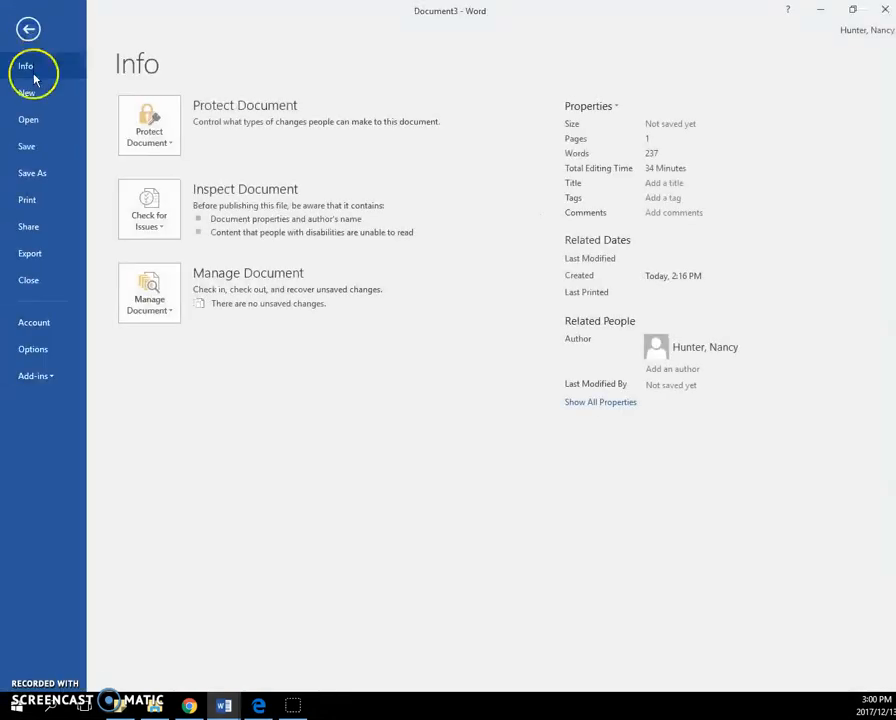
{"action": "left_click", "coordinate": [28, 92]}
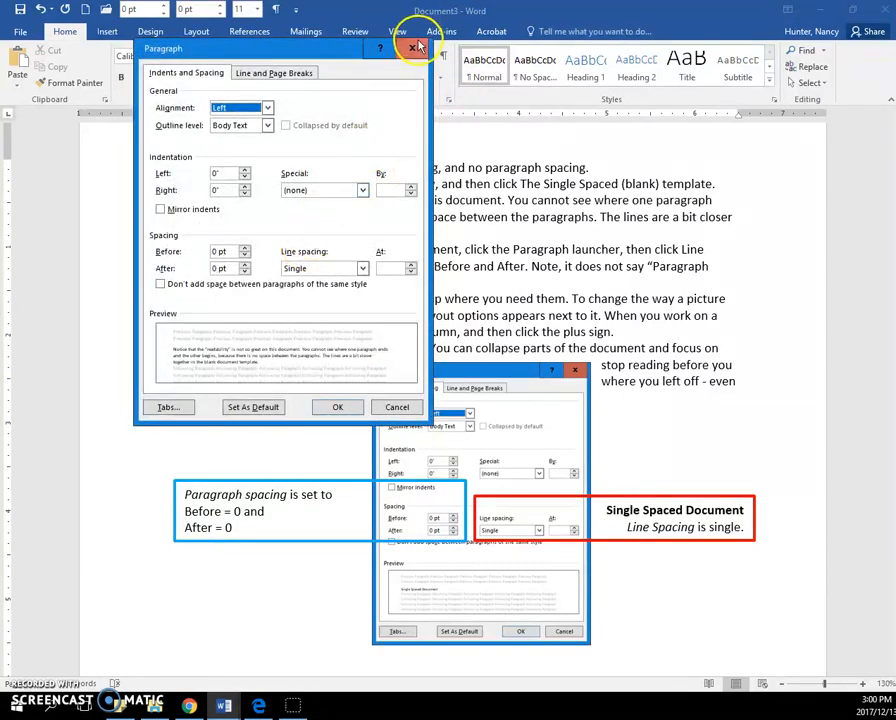
{"action": "left_click", "coordinate": [416, 48]}
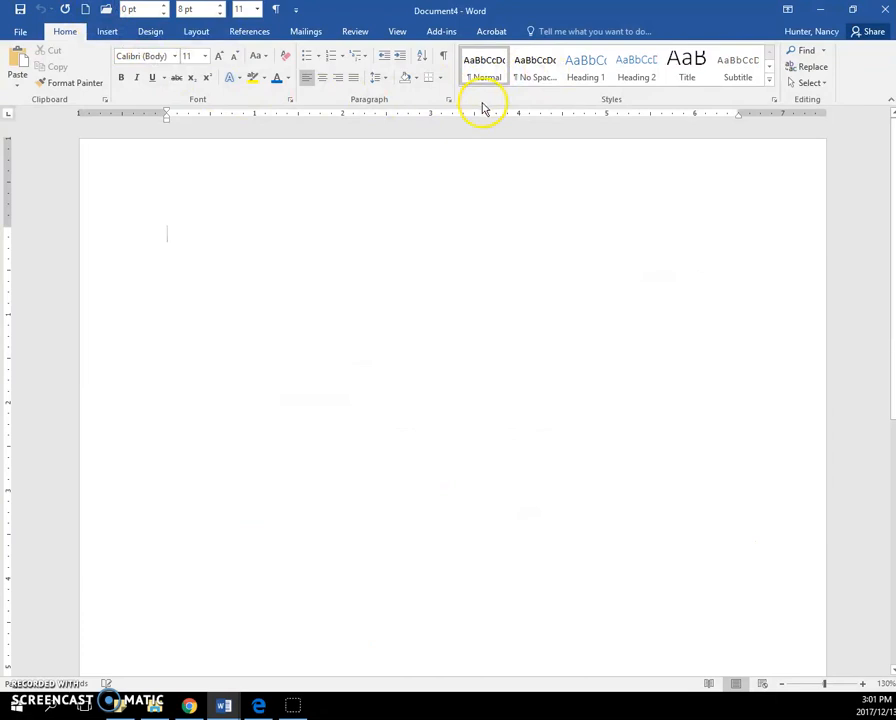
- Insert =rand() filler text and check its Paragraph spacing: 0 pt before, 8 pt after, 1.08 multiple
{"action": "type", "text": "=rand("}
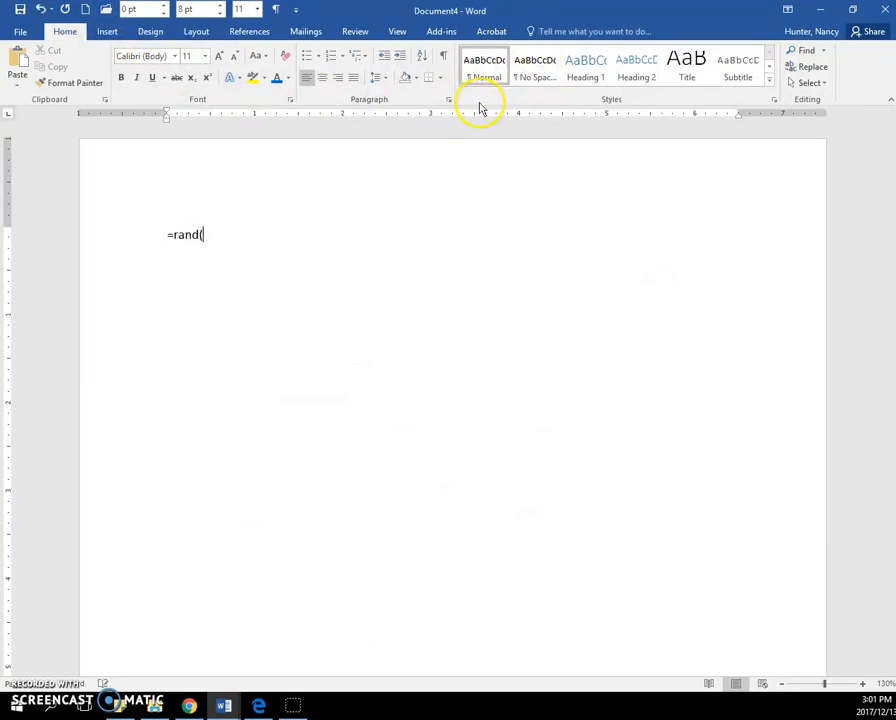
{"action": "key", "text": "Enter"}
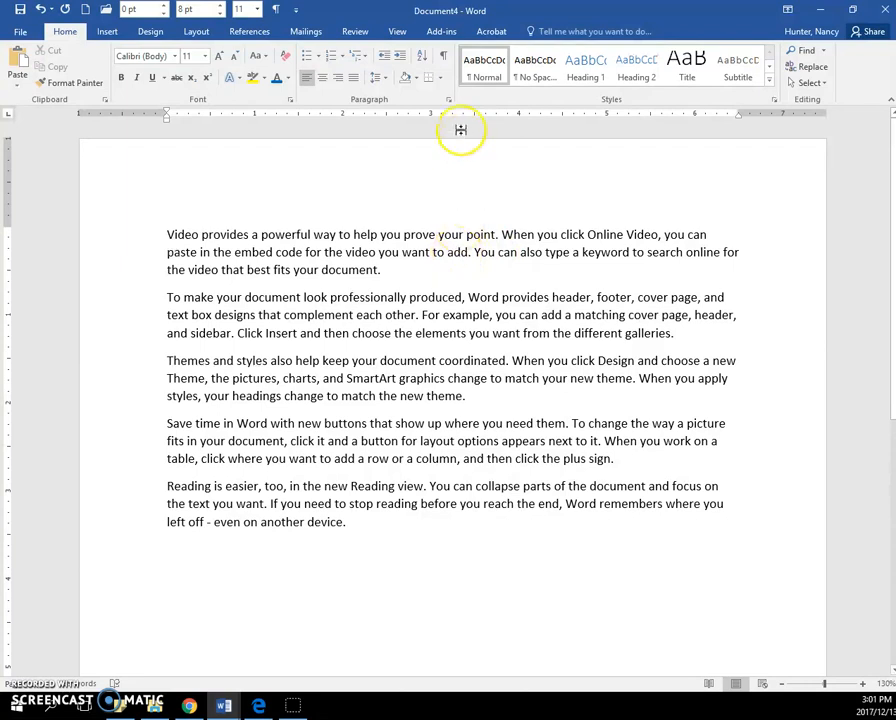
{"action": "left_click", "coordinate": [378, 100]}
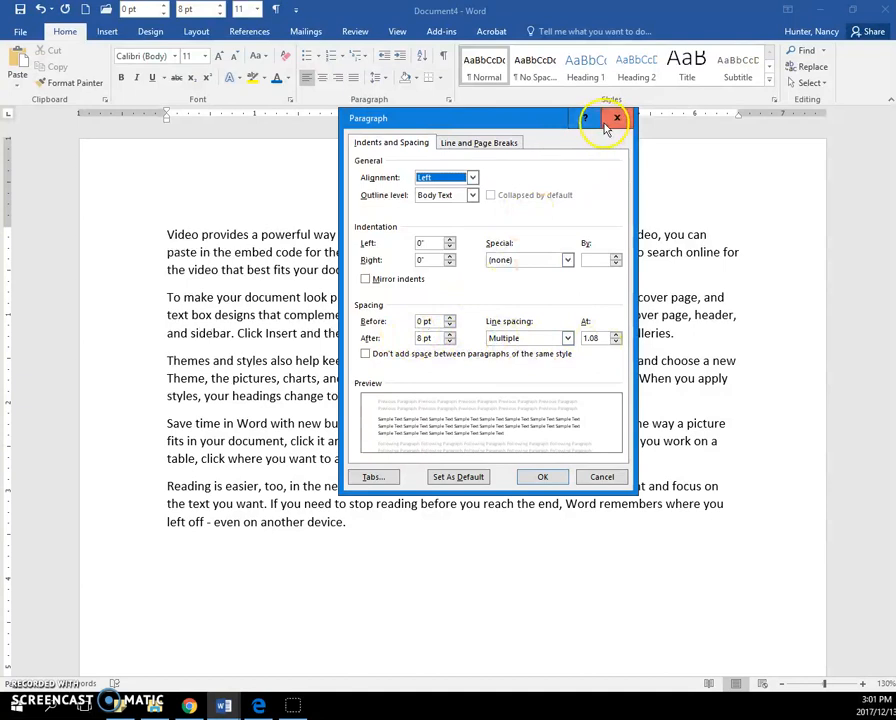
{"action": "mouse_move", "coordinate": [432, 228]}
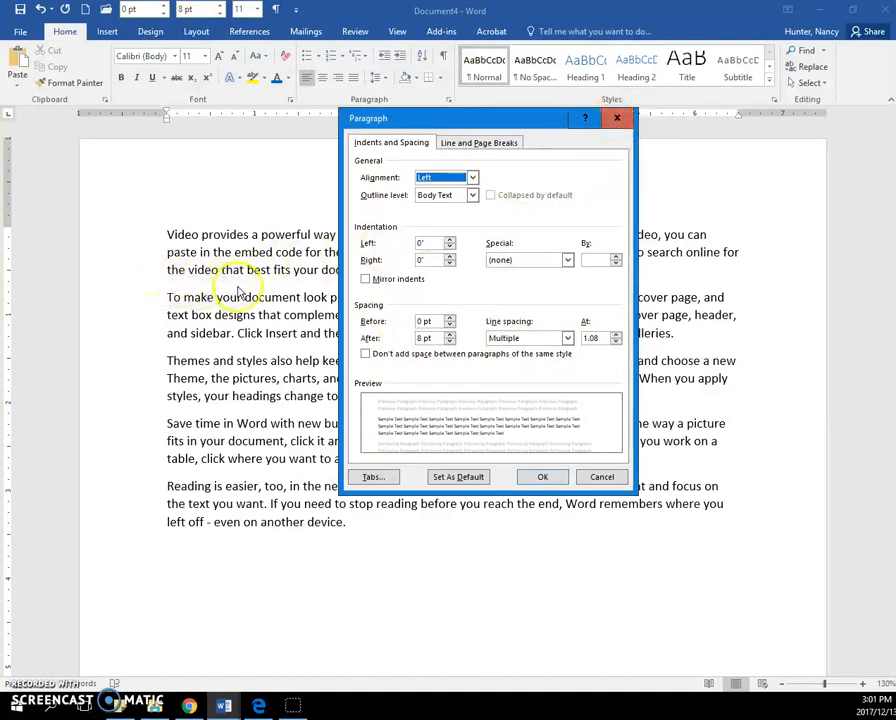
{"action": "mouse_move", "coordinate": [230, 350]}
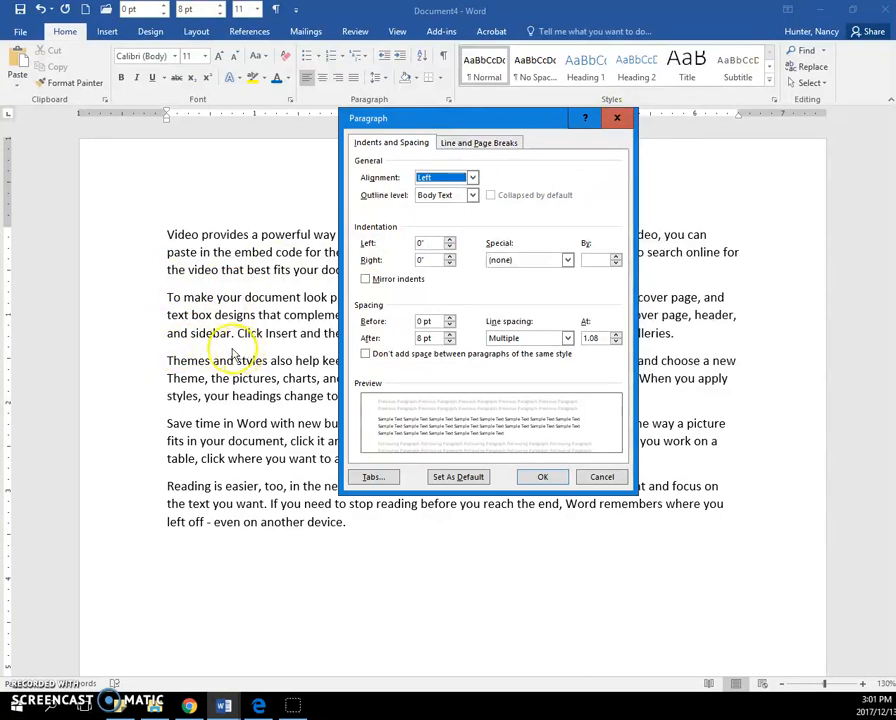
{"action": "mouse_move", "coordinate": [212, 412]}
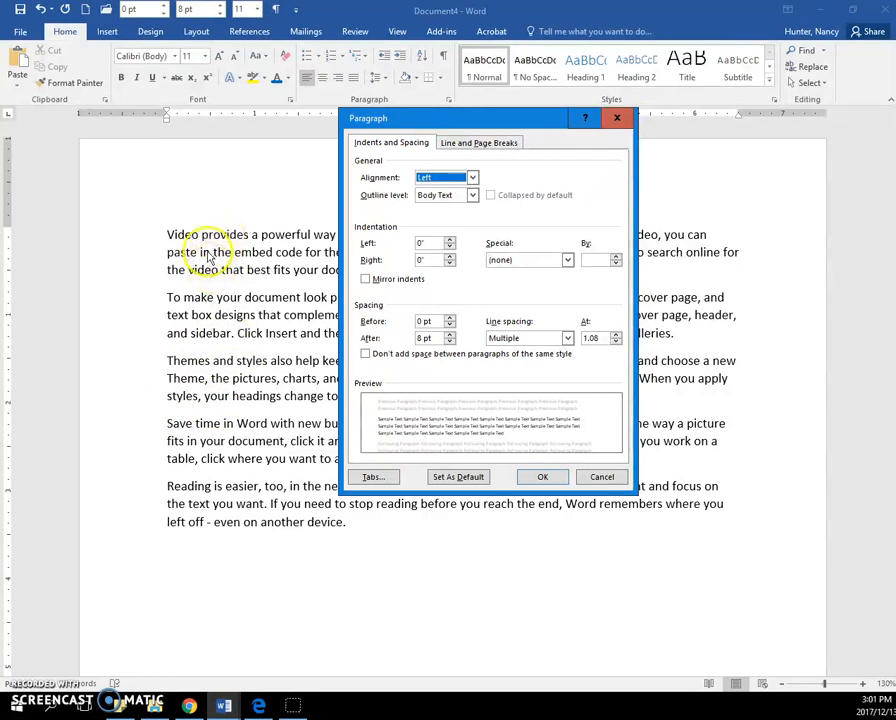
{"action": "mouse_move", "coordinate": [180, 234]}
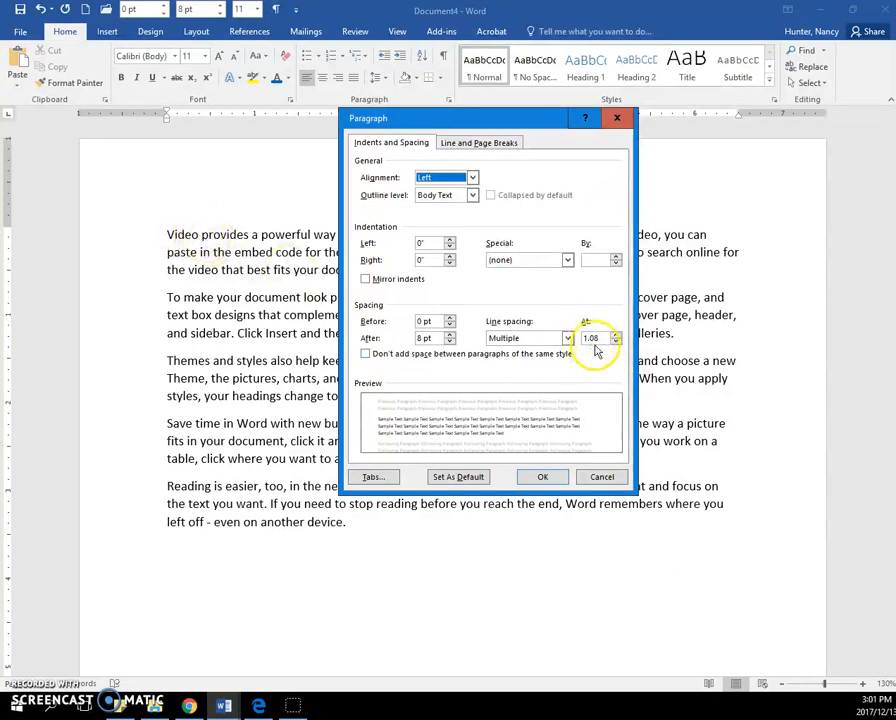
{"action": "left_click", "coordinate": [544, 476]}
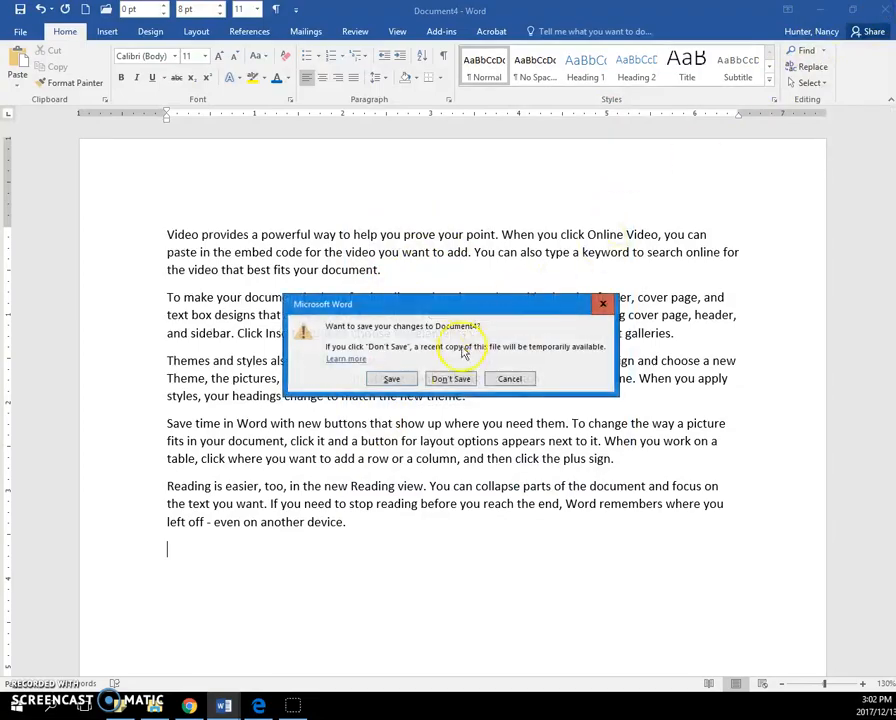
- Discard Document4 without saving and preview the Single spaced (blank) template in File > New
{"action": "left_click", "coordinate": [450, 378]}
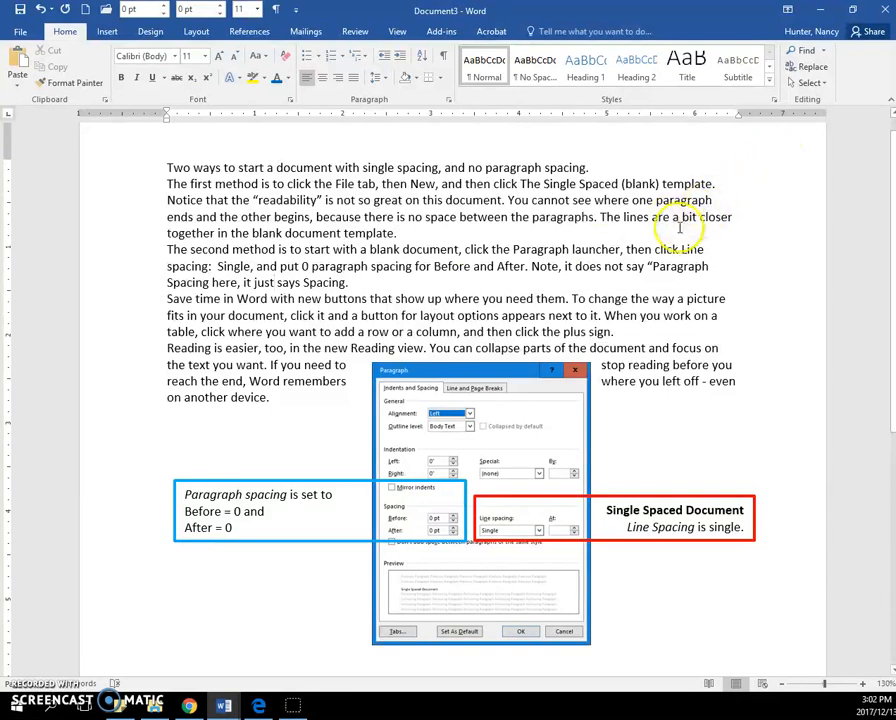
{"action": "left_click", "coordinate": [38, 32]}
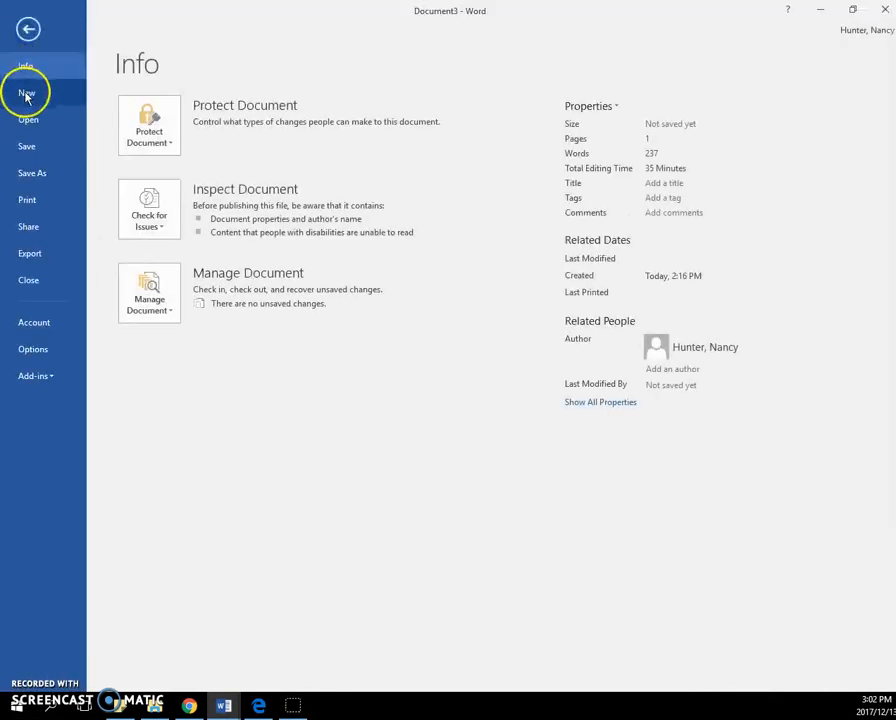
{"action": "left_click", "coordinate": [24, 92]}
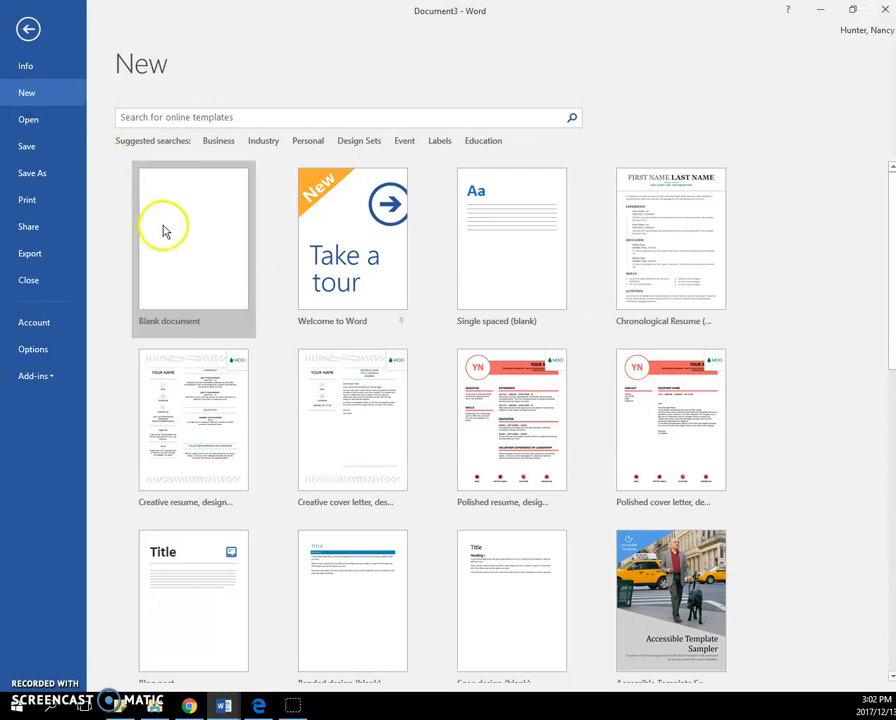
{"action": "mouse_move", "coordinate": [492, 258]}
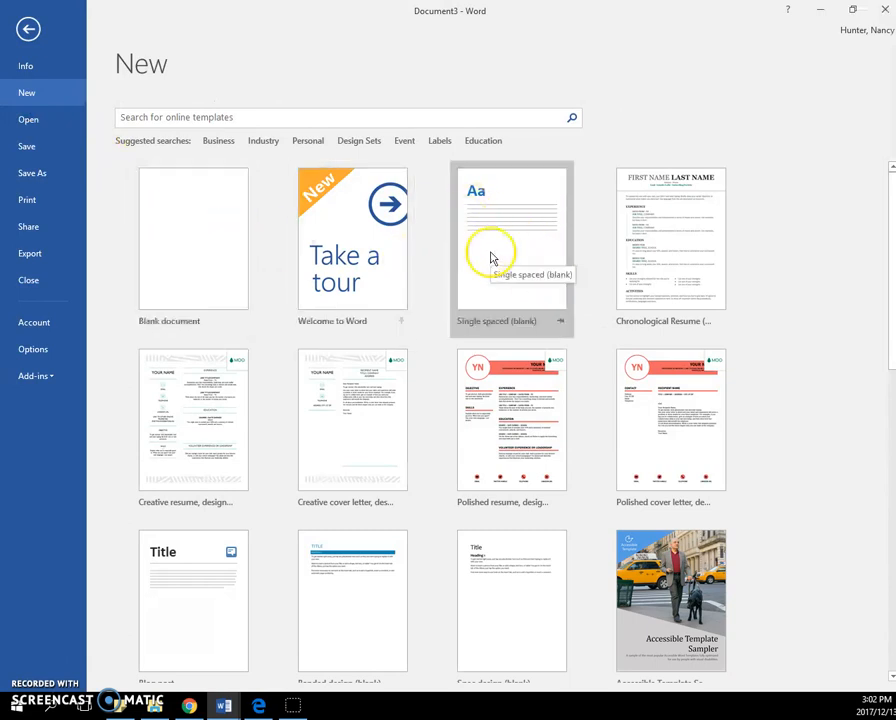
{"action": "left_click", "coordinate": [512, 238]}
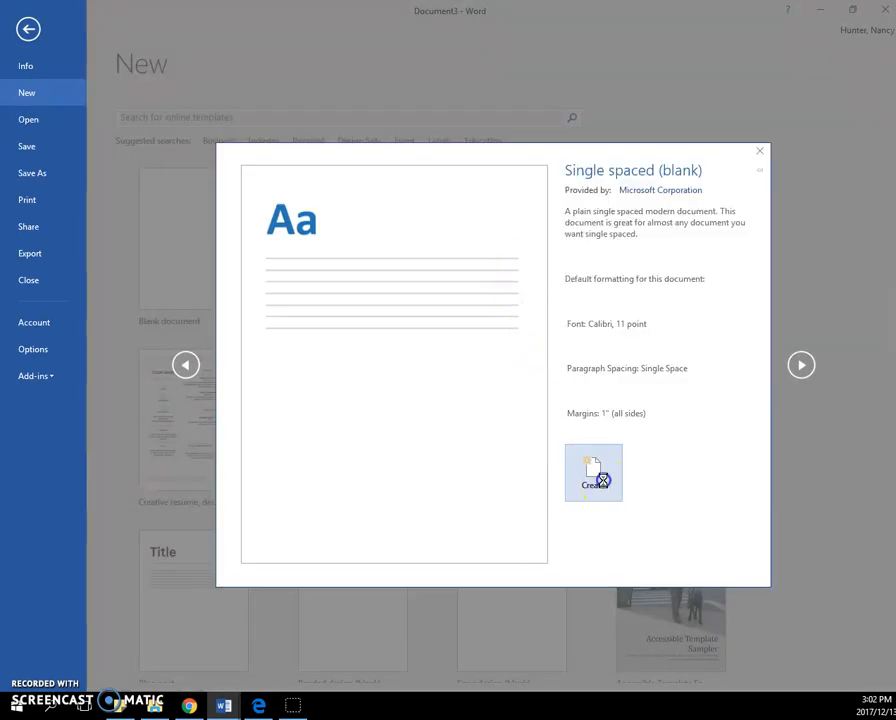
- Create Document5 from the Single spaced (blank) template and confirm 0 pt spacing with single line spacing
{"action": "left_click", "coordinate": [592, 472]}
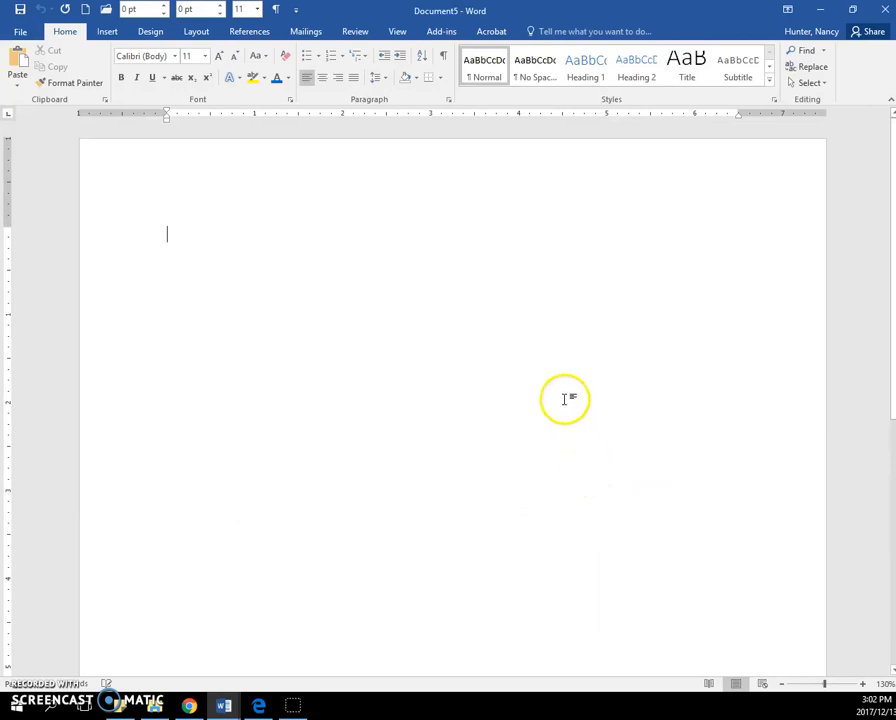
{"action": "mouse_move", "coordinate": [446, 100]}
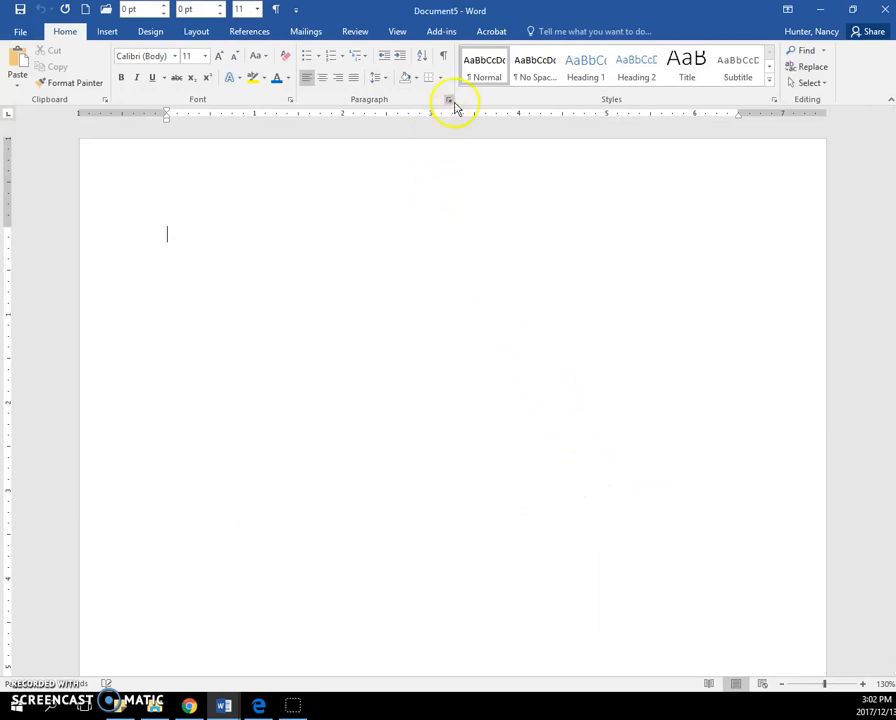
{"action": "left_click", "coordinate": [444, 100]}
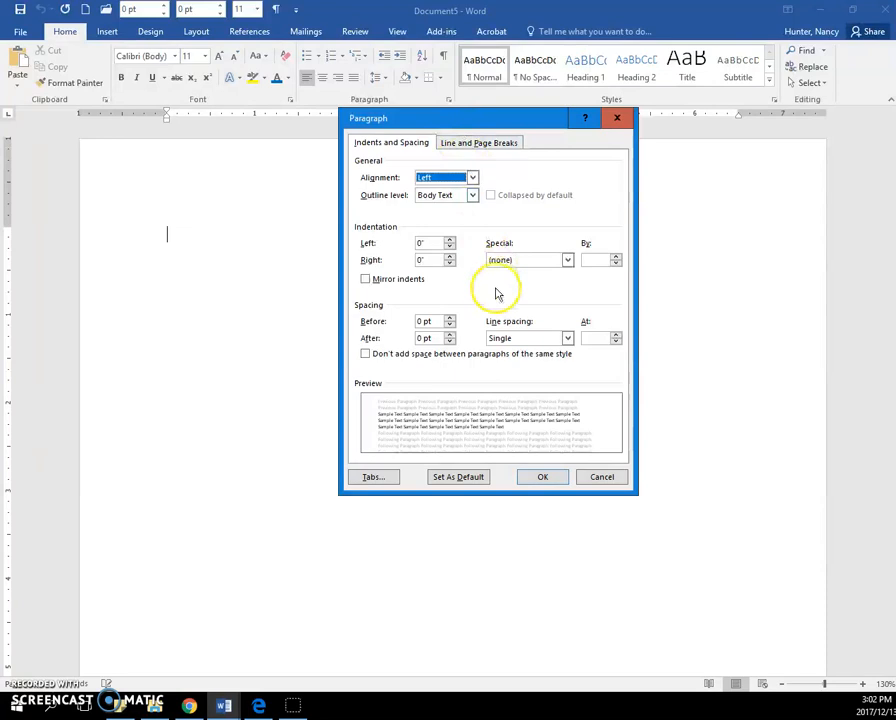
{"action": "mouse_move", "coordinate": [392, 338]}
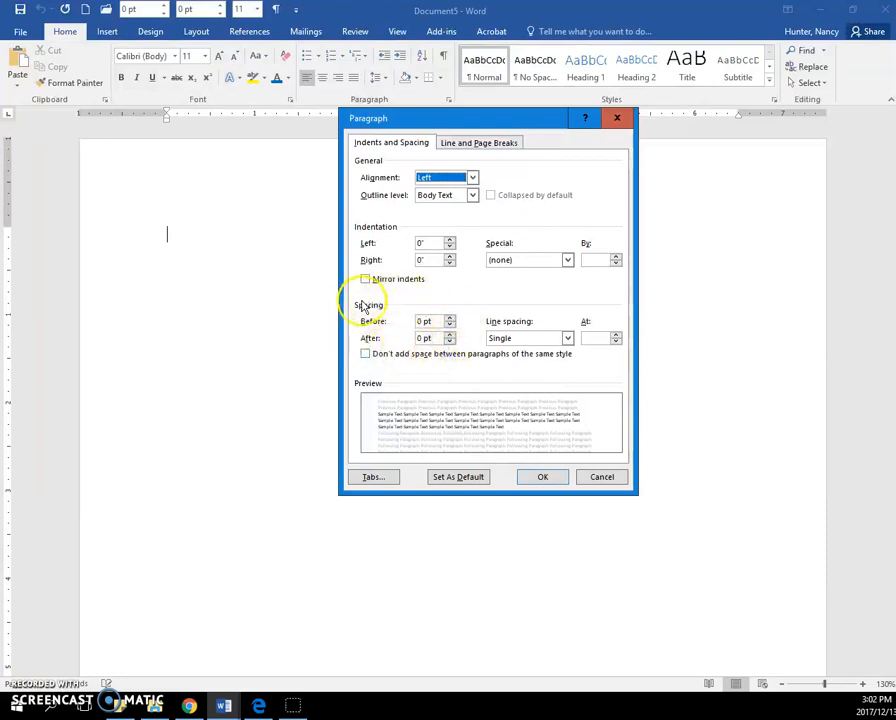
{"action": "left_click", "coordinate": [542, 476]}
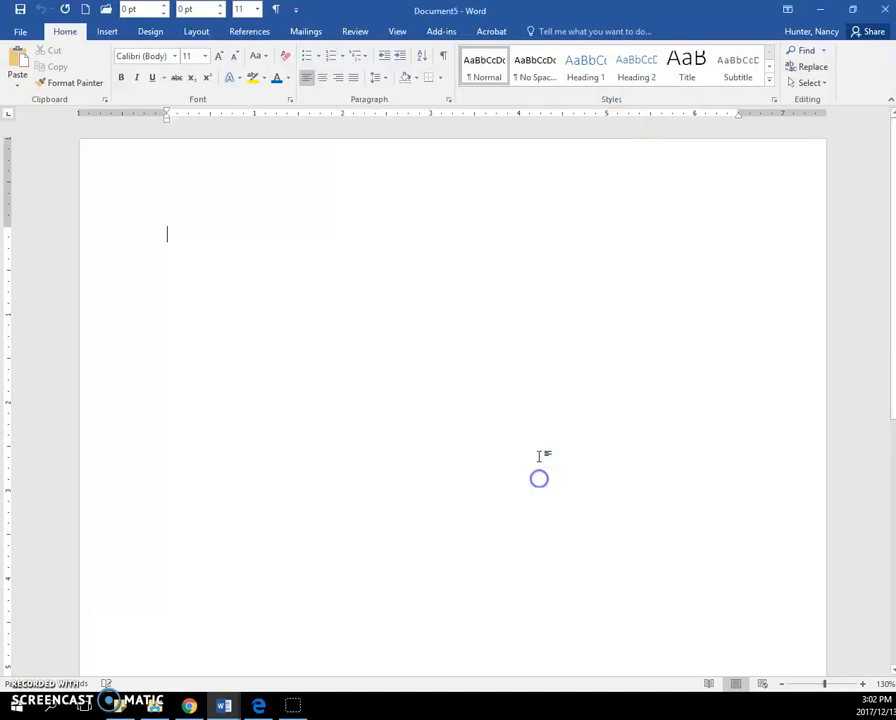